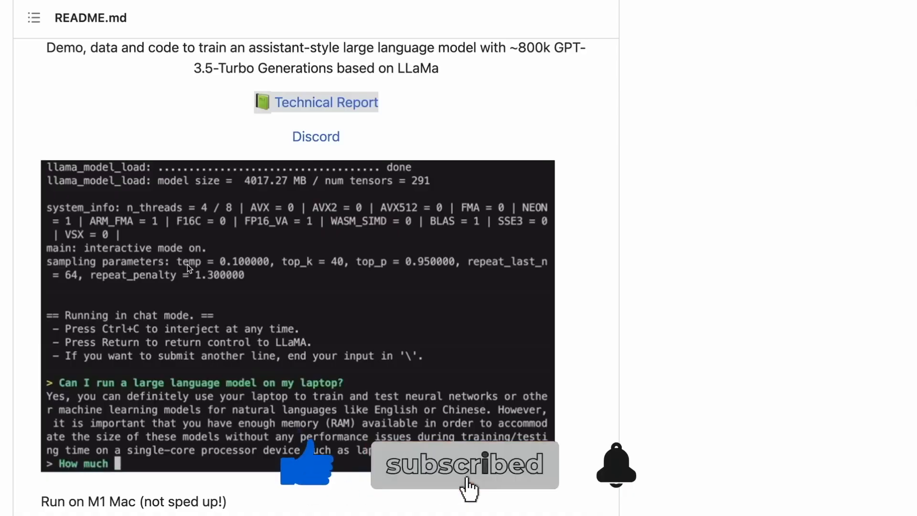
Open the Technical Report PDF from the README and reach its data collection section.
left_click(325, 102)
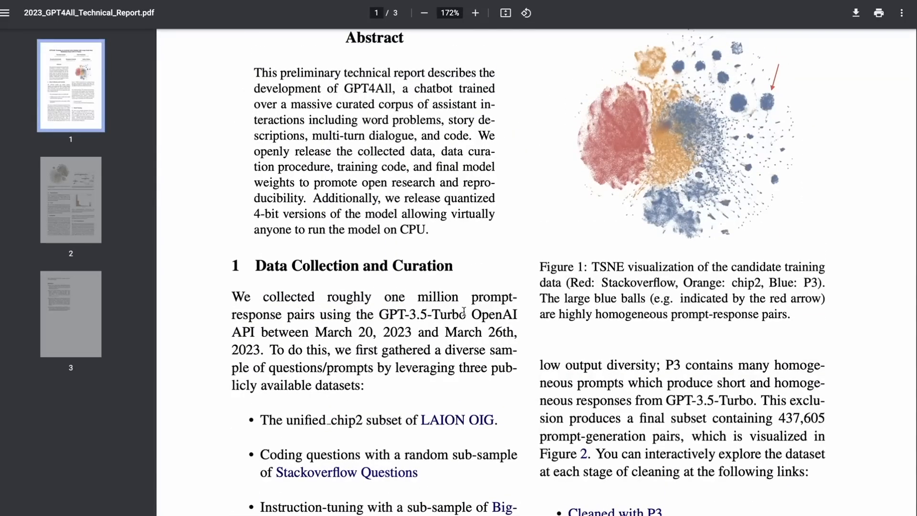
scroll("down", 3)
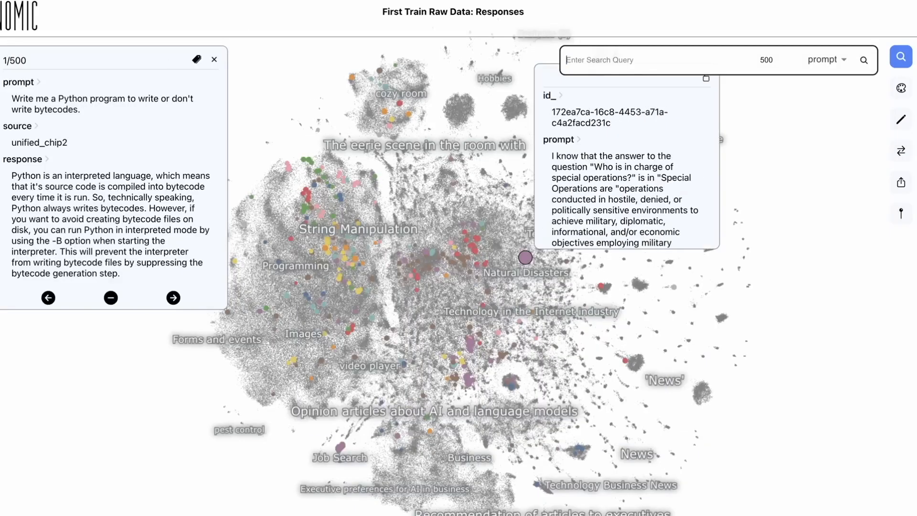
type("python")
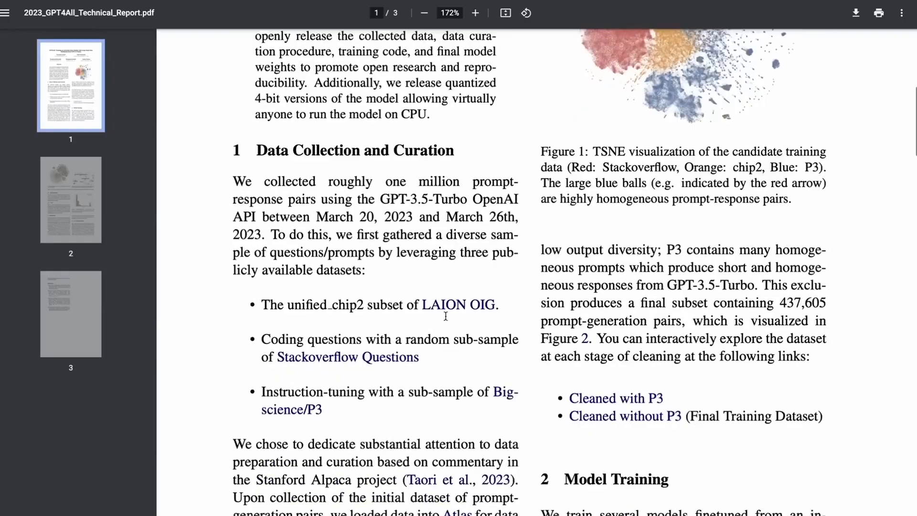
Scroll through the Model Training section and model card, landing on the README Setup instructions.
scroll("down", 3)
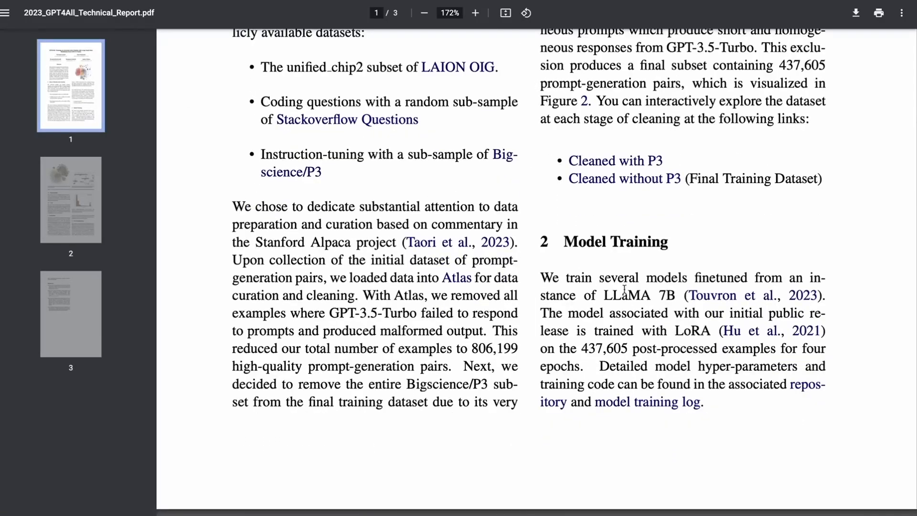
scroll("down", 3)
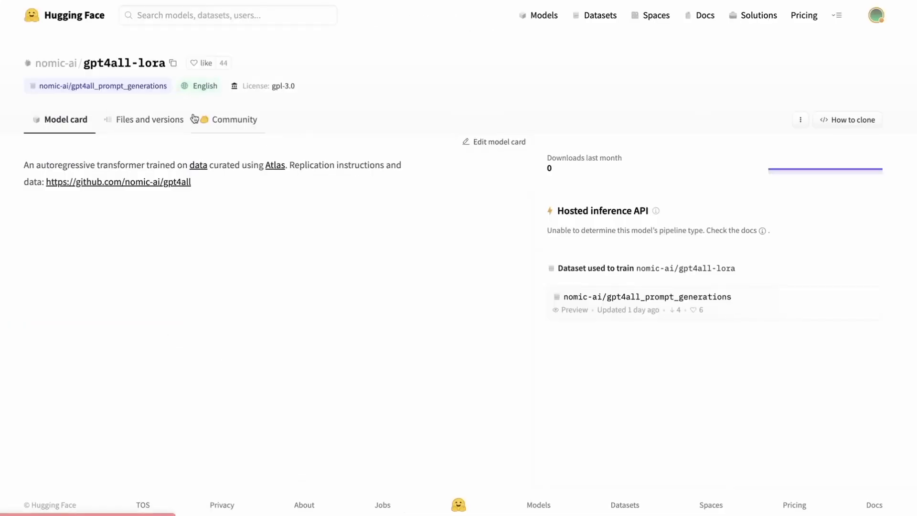
scroll("down", 3)
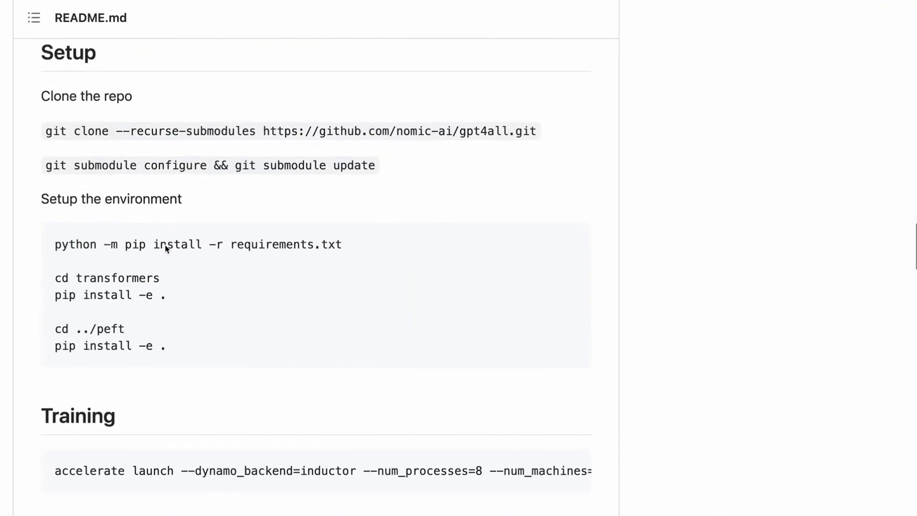
Scroll past the Setup and Training instructions toward the GPT4All LoRA notebook.
scroll("down", 3)
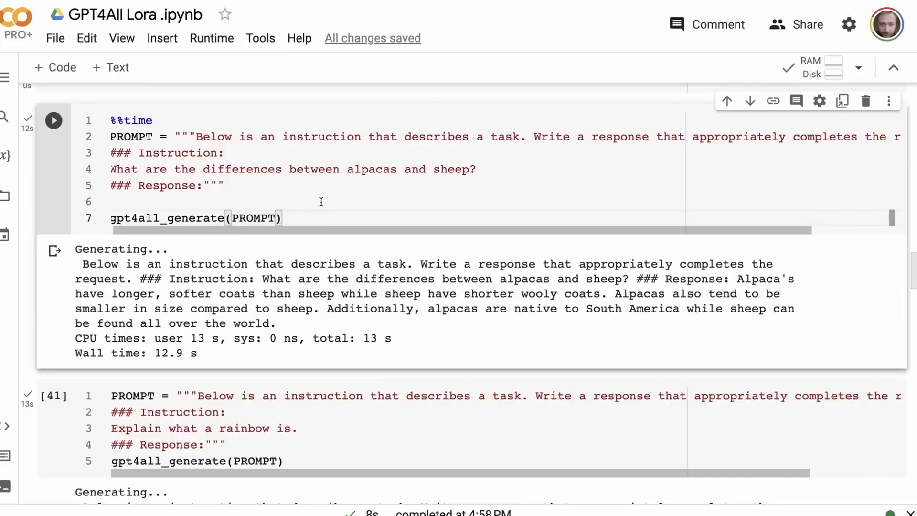
Scroll through the notebook's generated answers, ending at the party-planning response.
scroll("down", 3)
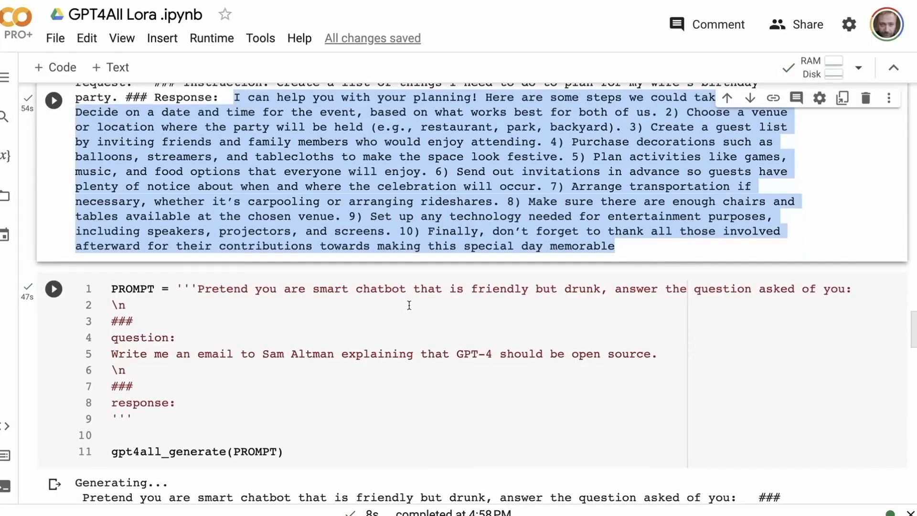
scroll("down", 3)
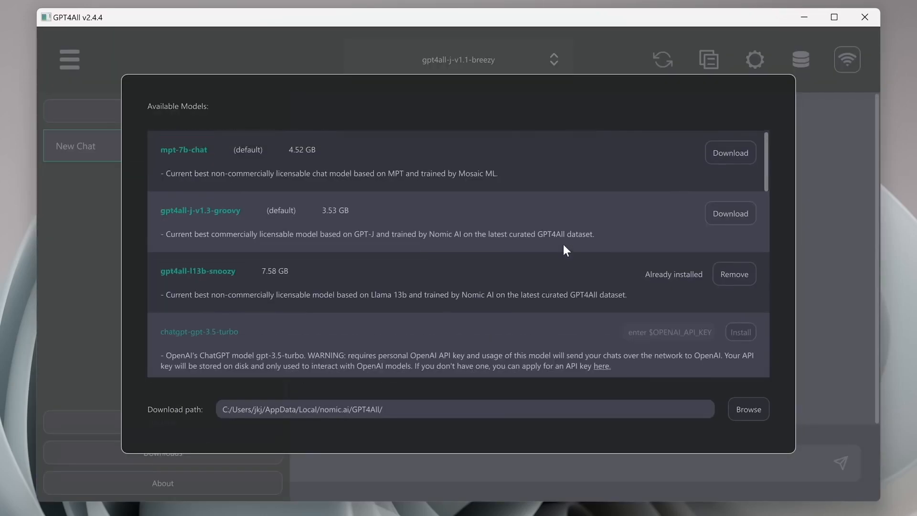
Start downloading the mpt-7b-chat model from the Available Models list.
left_click(730, 153)
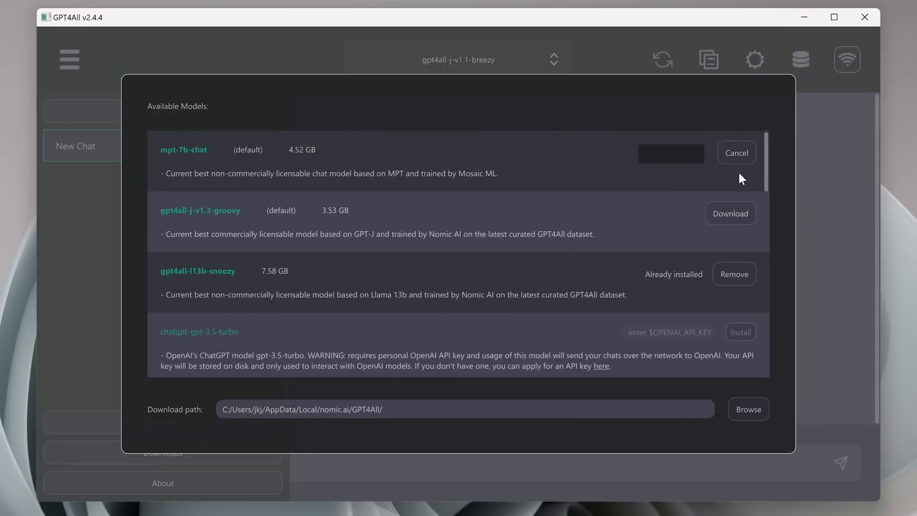
left_click(730, 213)
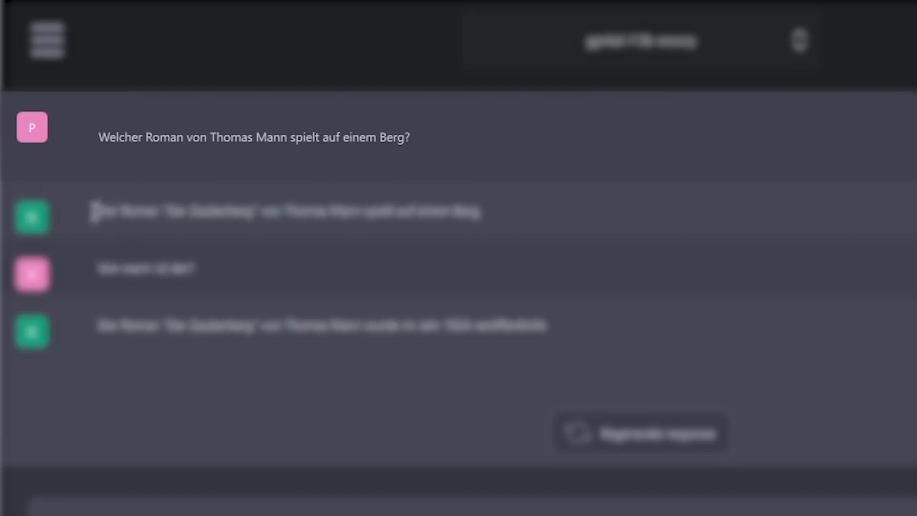
Return to the Colab notebook and reach the generated is_prime function cells.
left_click_drag(99, 211, 474, 211)
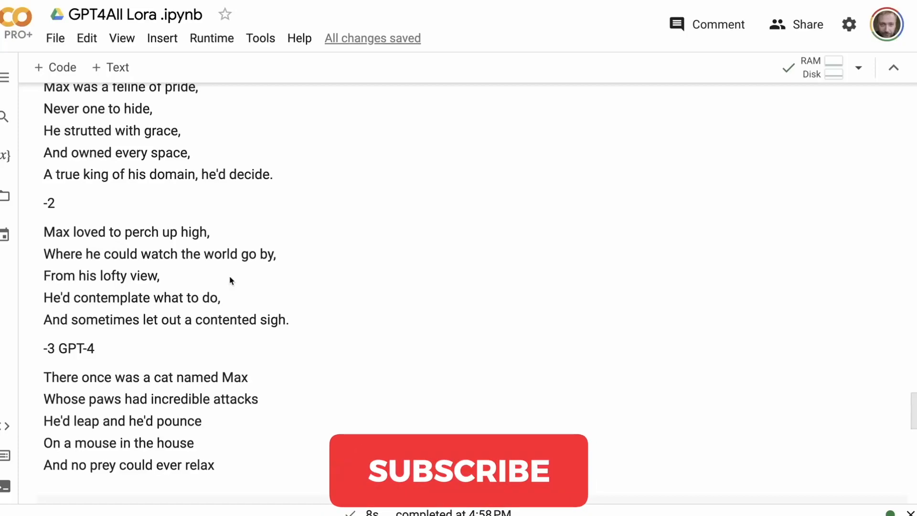
scroll("down", 3)
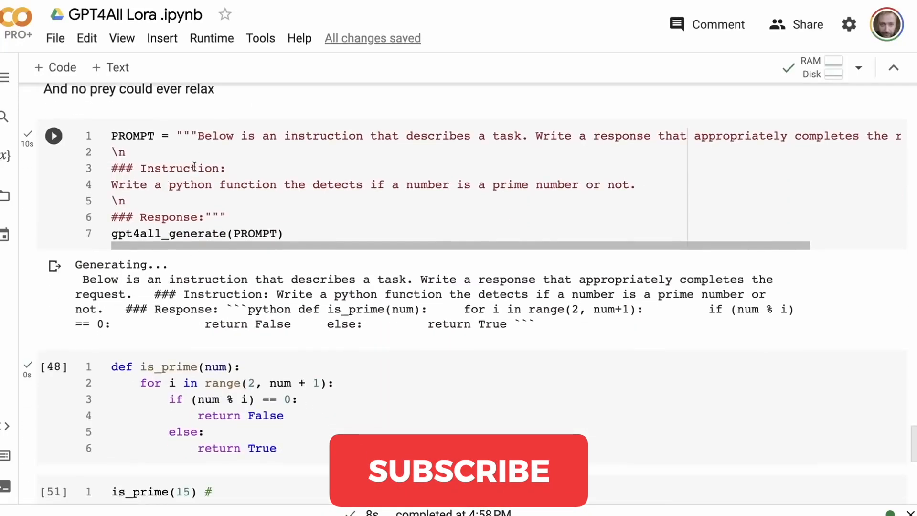